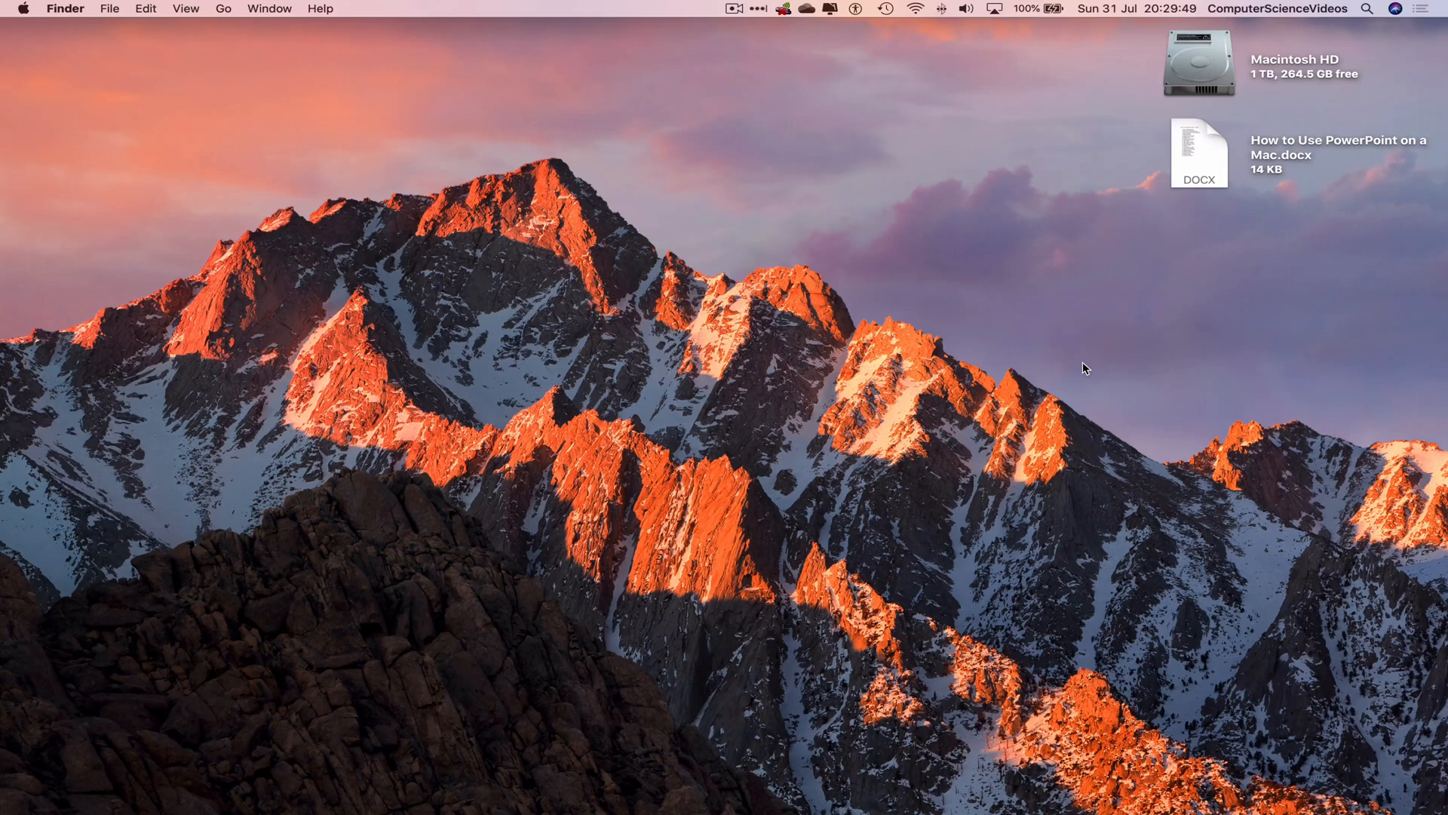
pyautogui.moveTo(56, 800)
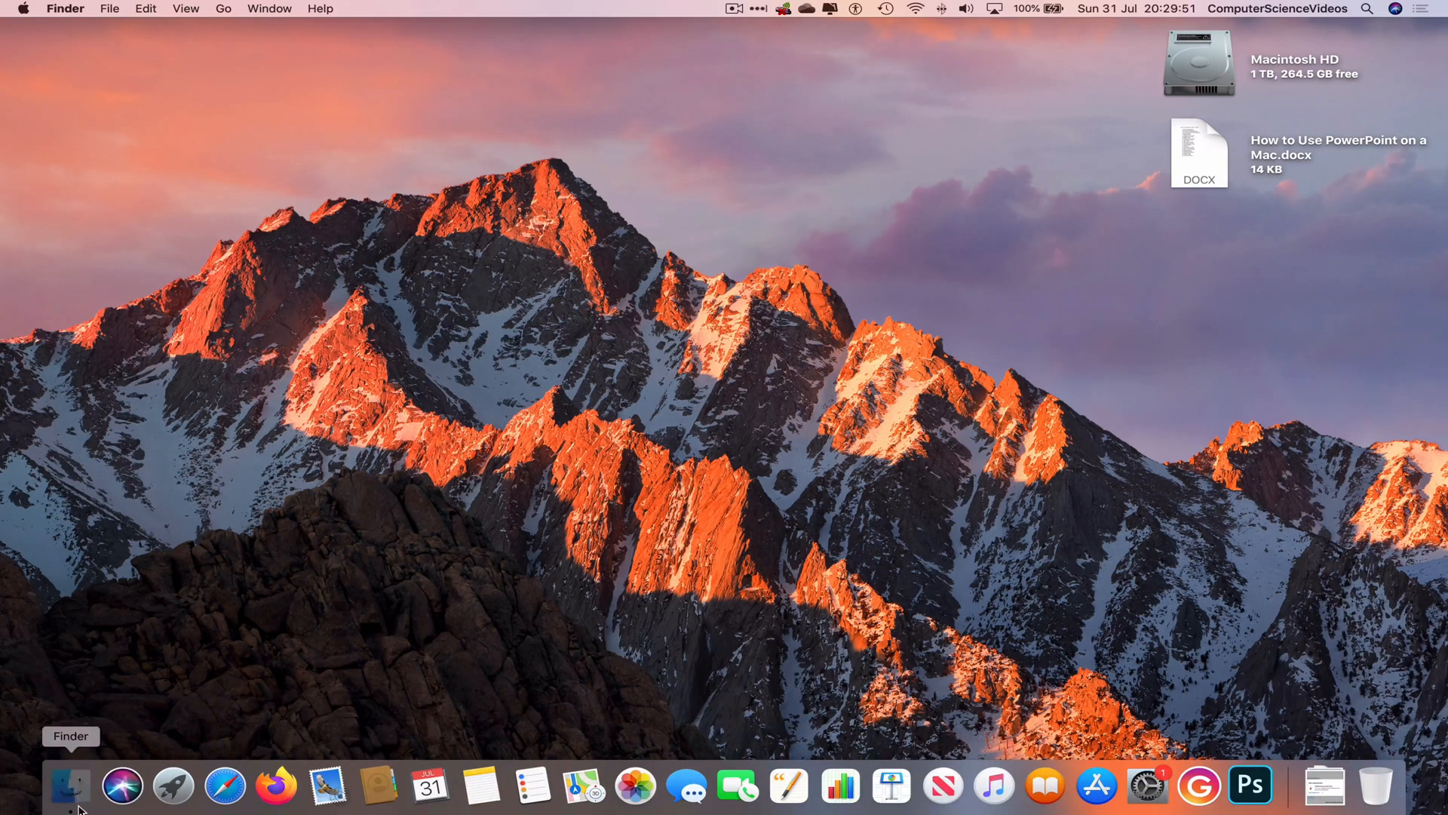
# Open a new Finder window to reach the OneDrive folder holding Work.pptx.
pyautogui.click(65, 790)
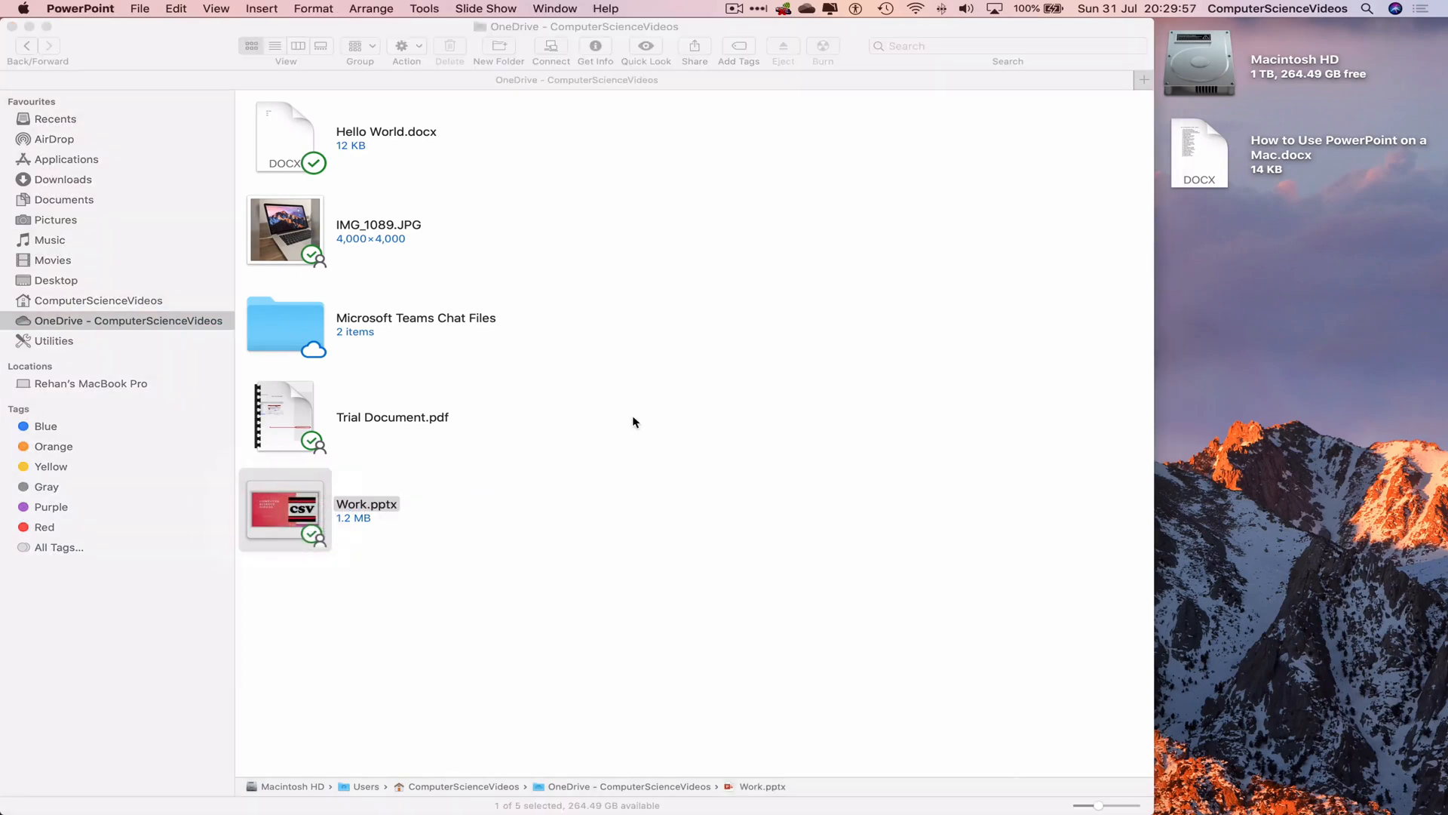
# Open Work.pptx from Finder in PowerPoint.
pyautogui.doubleClick(285, 511)
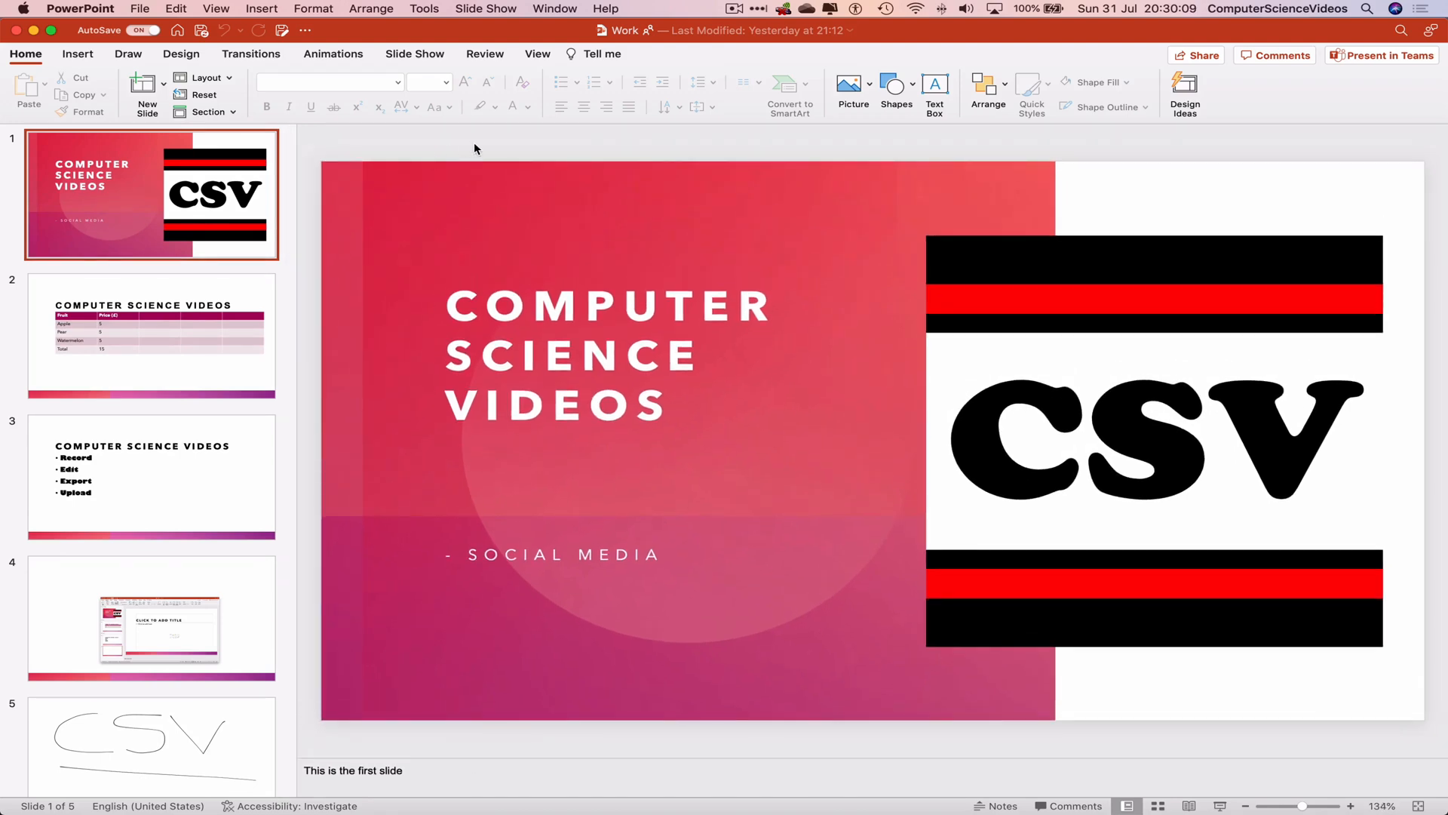
pyautogui.moveTo(388, 37)
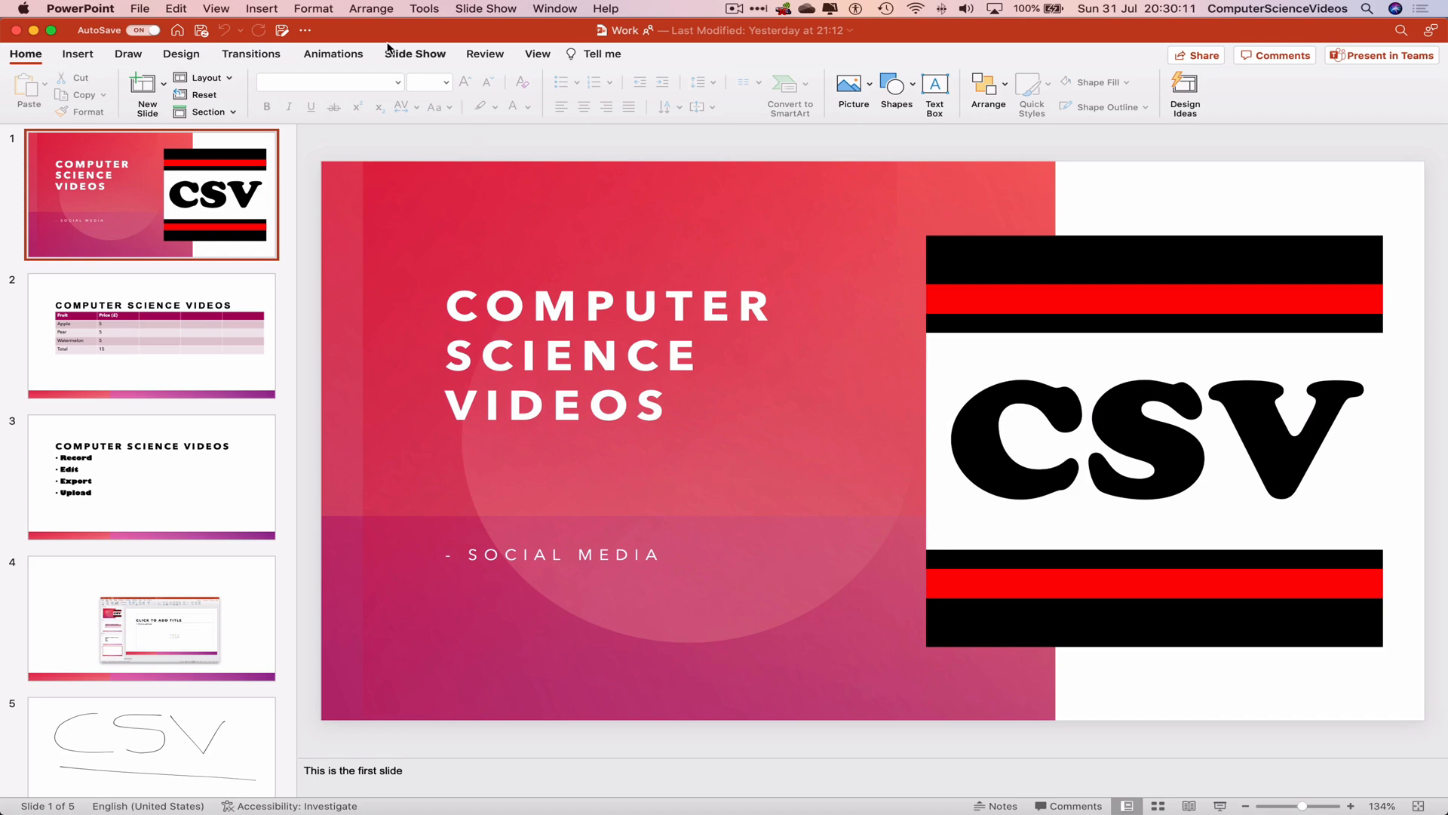
pyautogui.moveTo(382, 37)
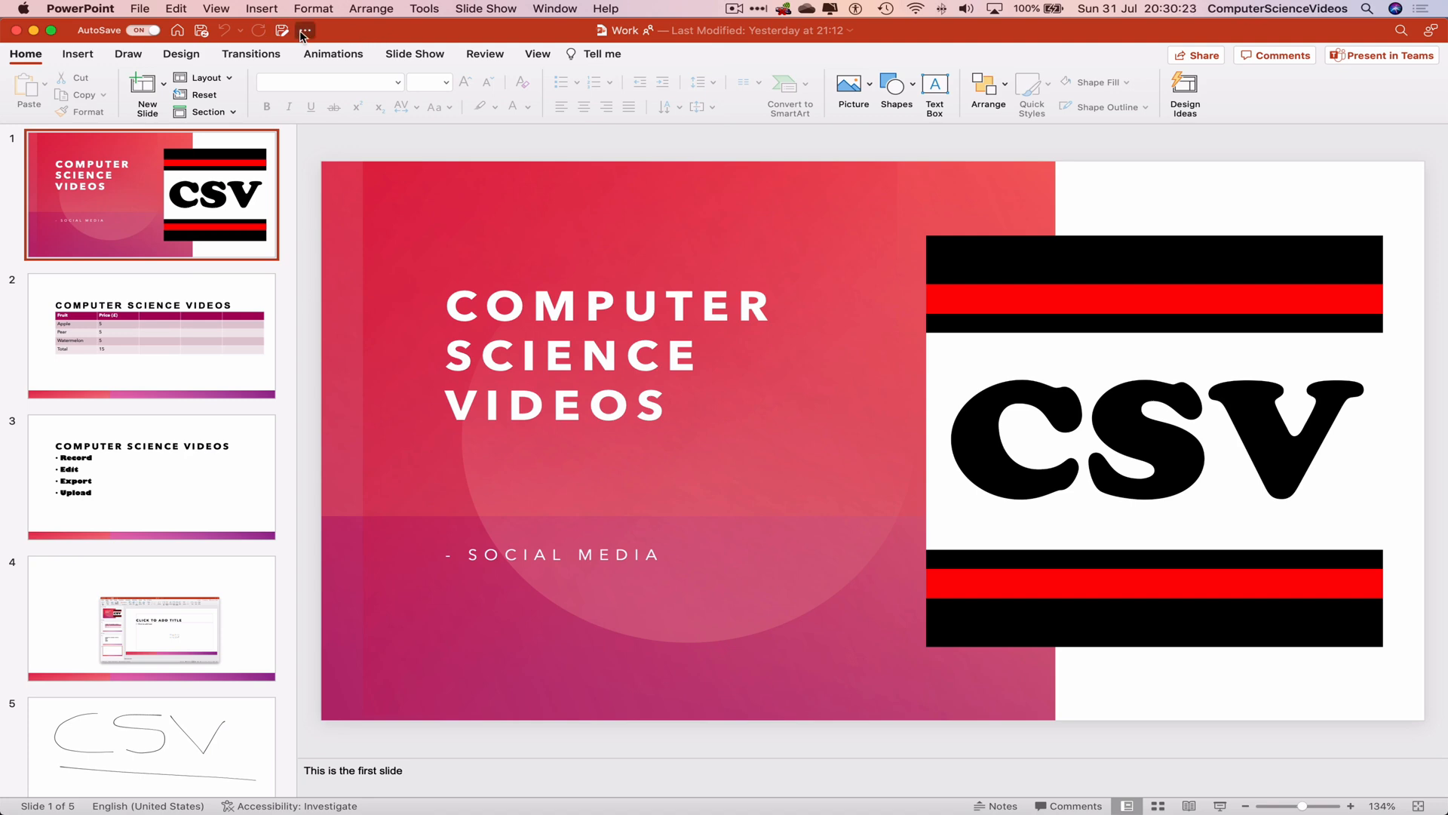
pyautogui.moveTo(303, 32)
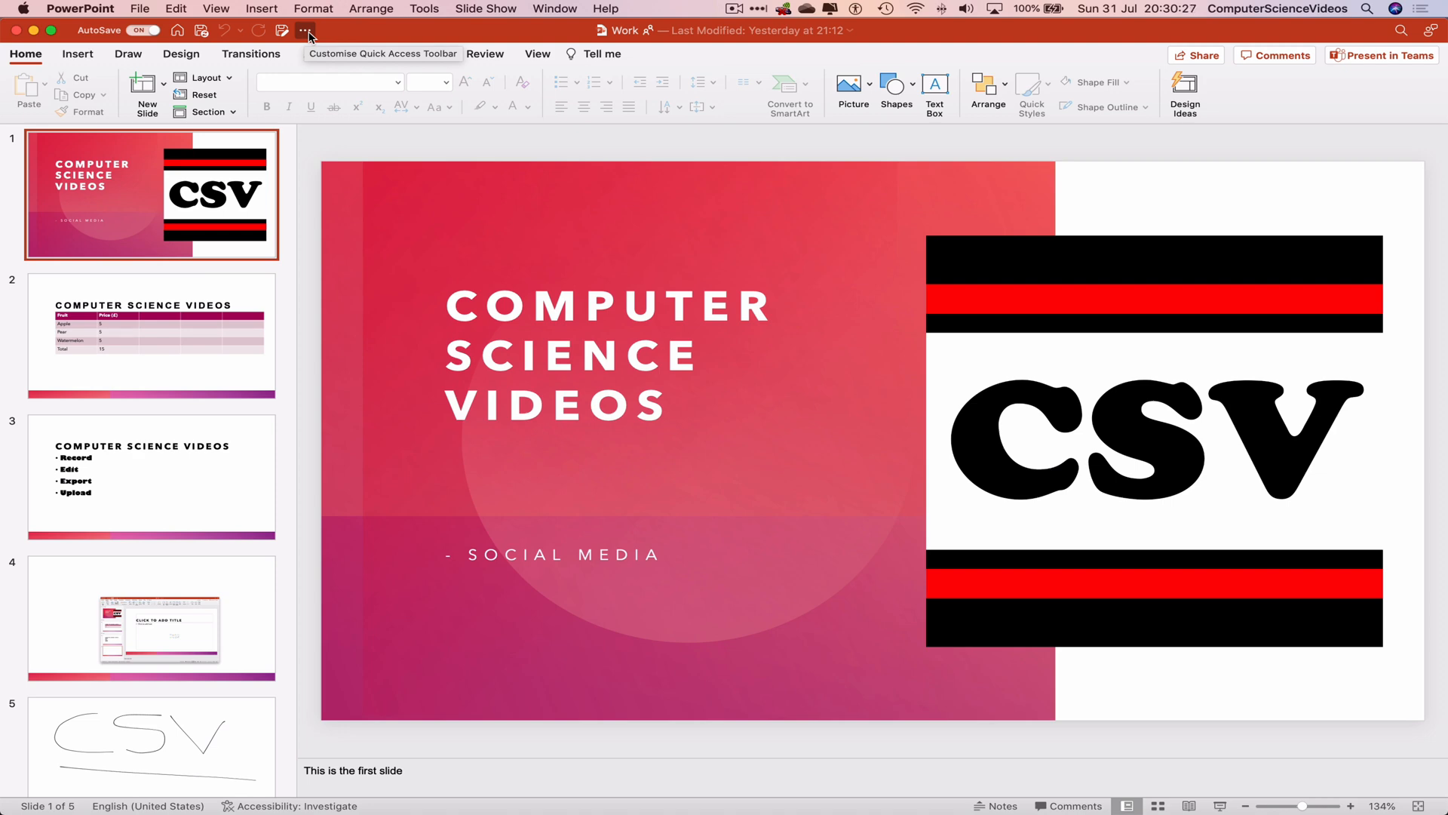
# Add Print and Spelling to the Quick Access Toolbar, then reopen its customisation menu.
pyautogui.click(302, 30)
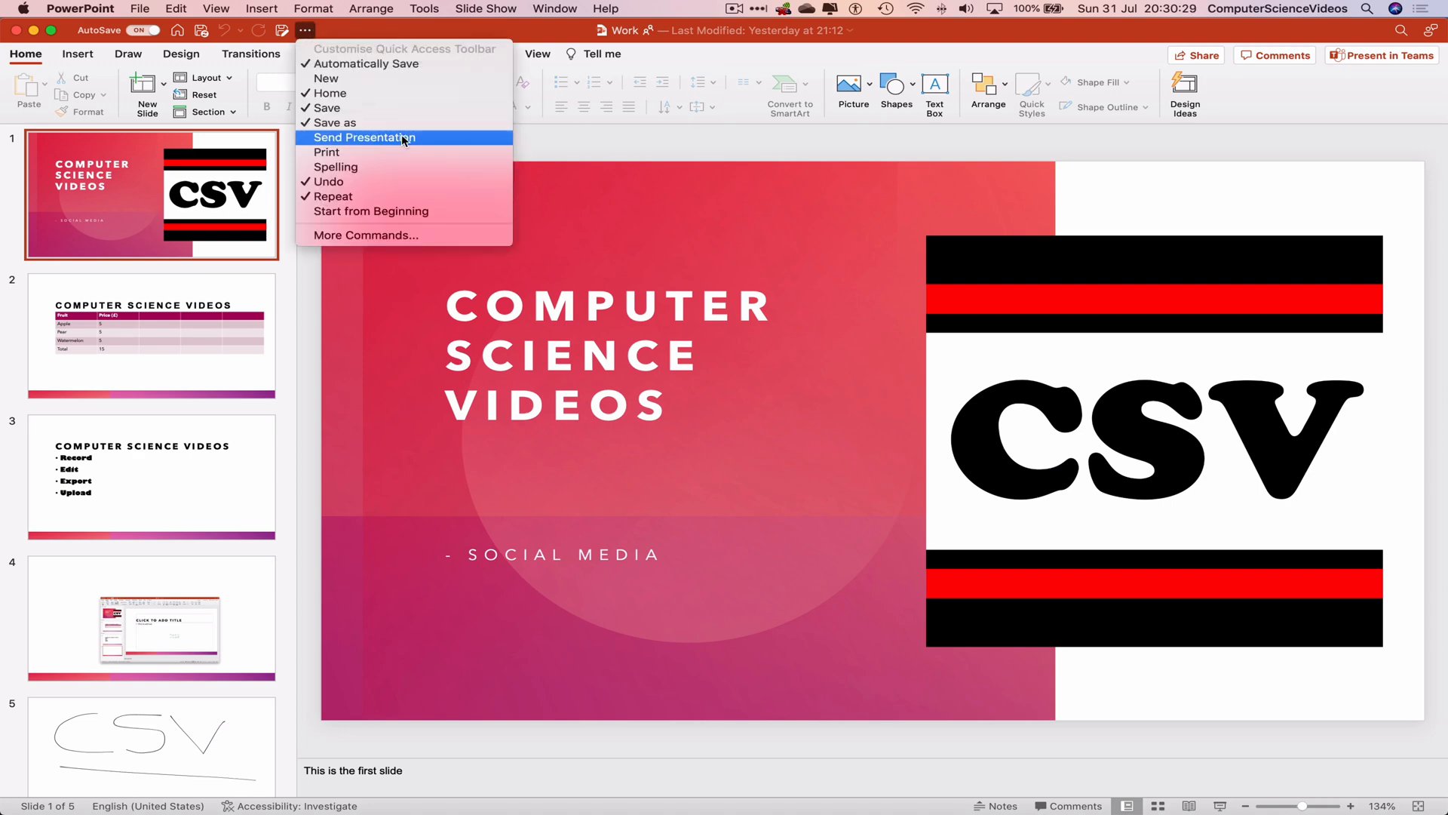
pyautogui.moveTo(348, 167)
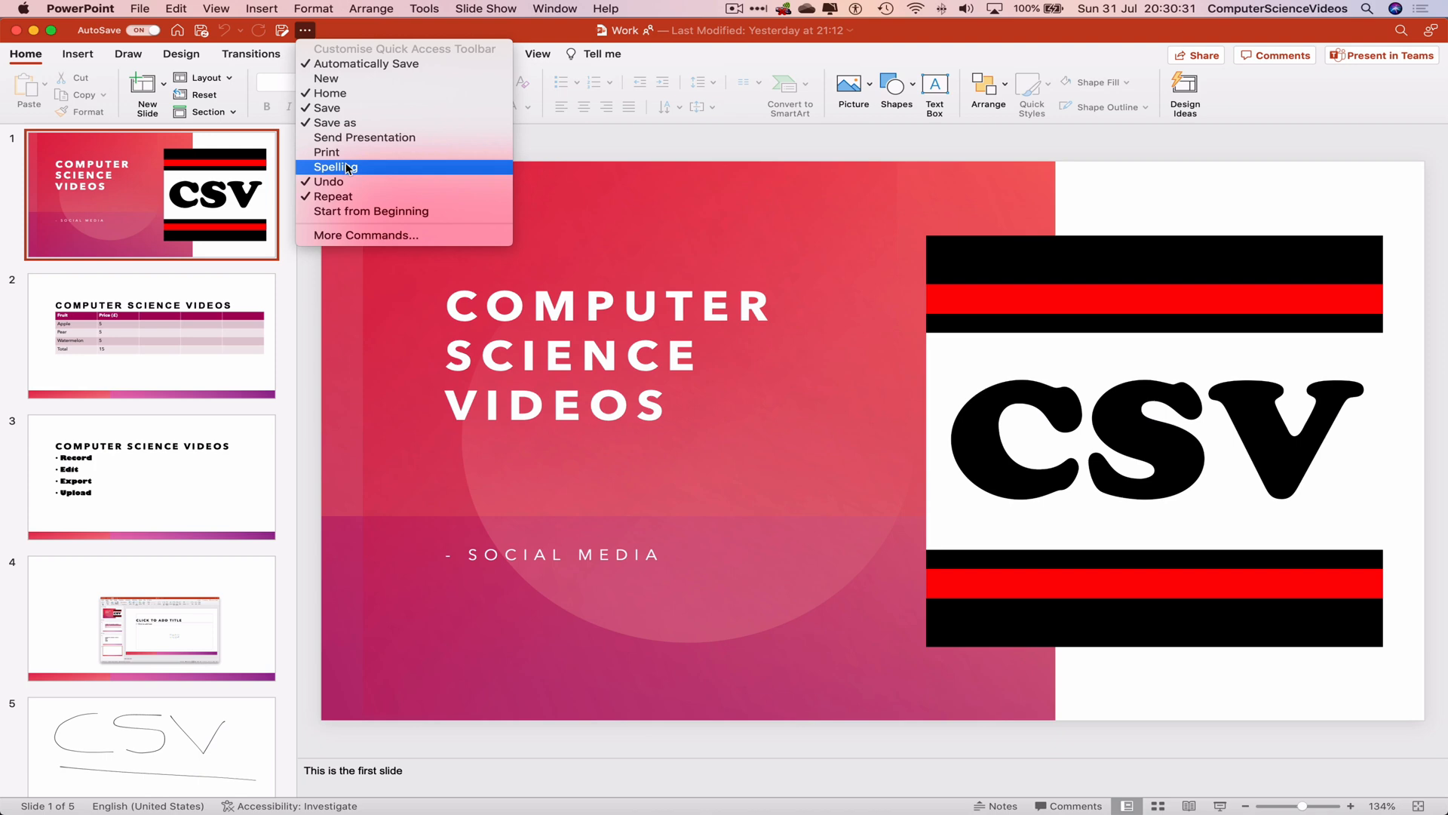
pyautogui.moveTo(366, 152)
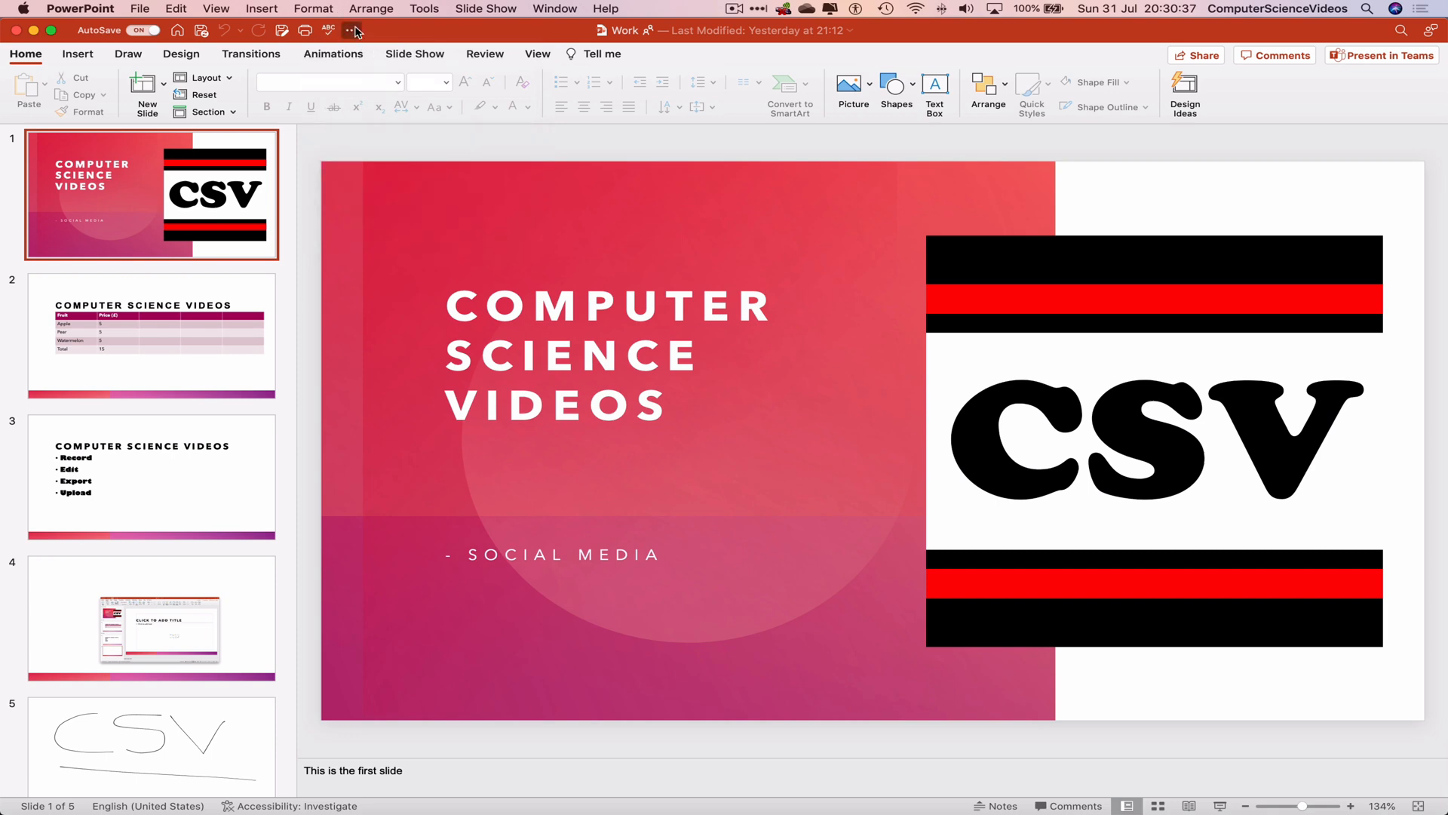
pyautogui.click(351, 30)
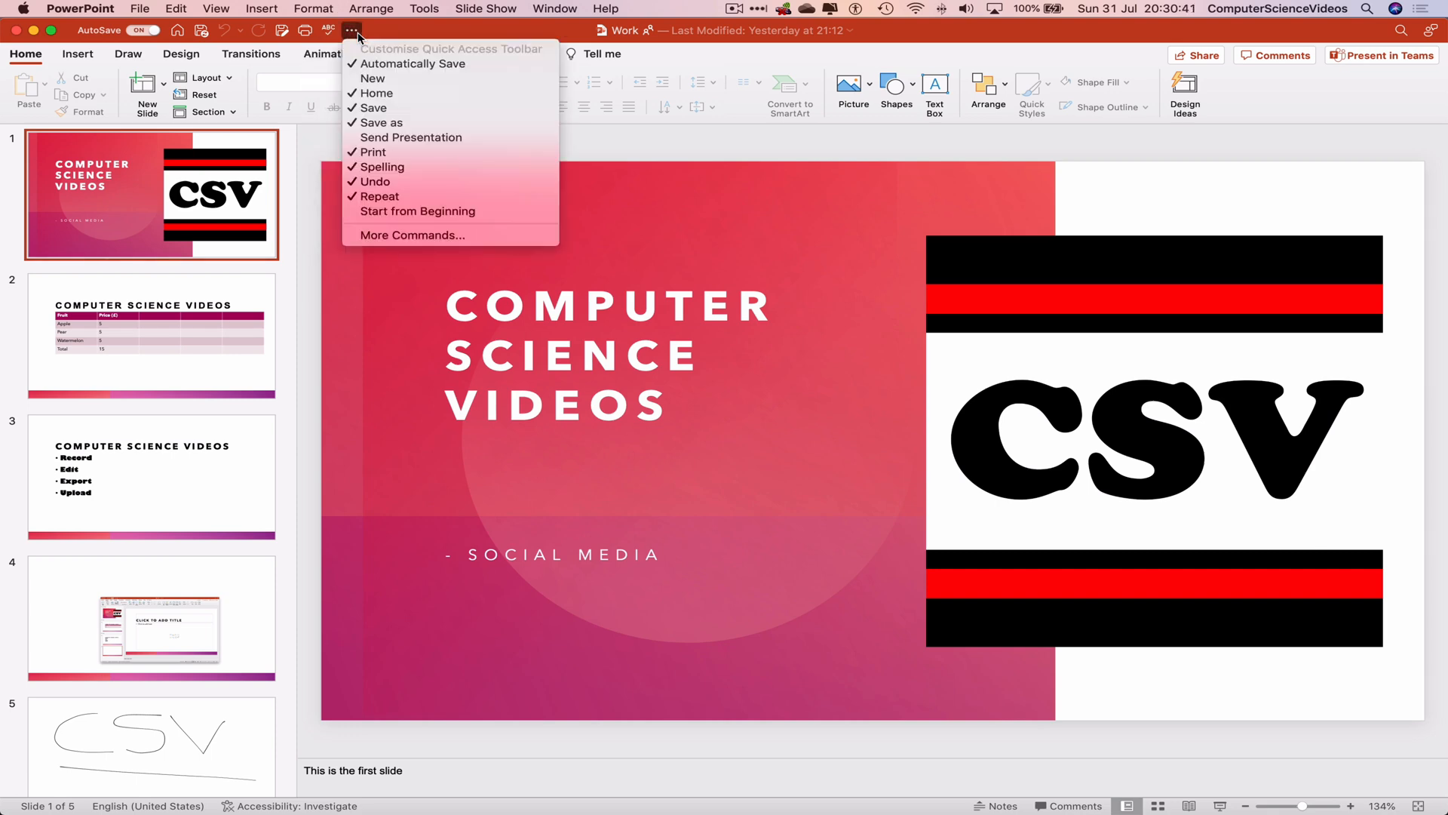
# Add Copy from Popular Commands to the Quick Access Toolbar via More Commands.
pyautogui.click(474, 244)
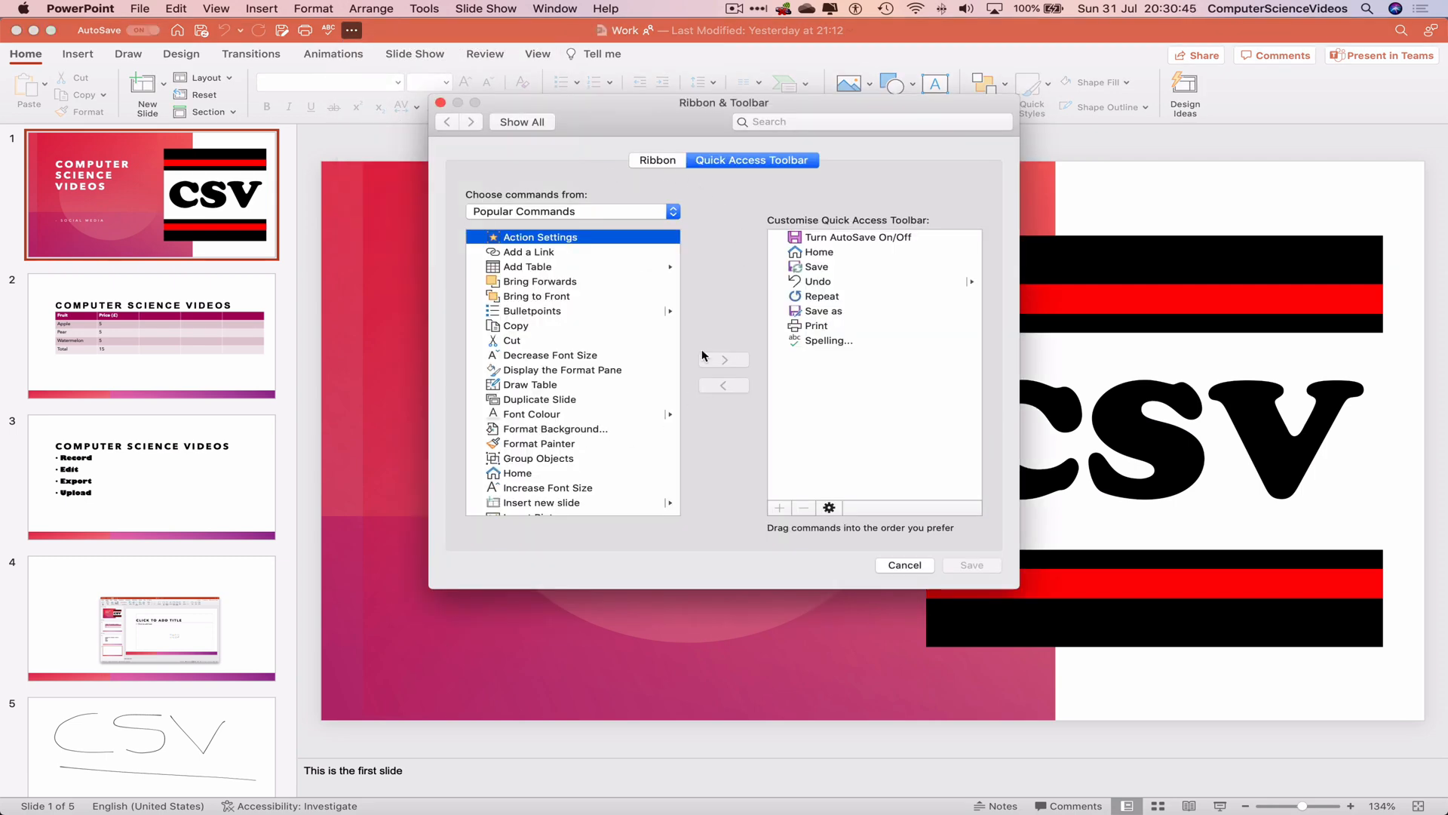
pyautogui.scroll(-3)
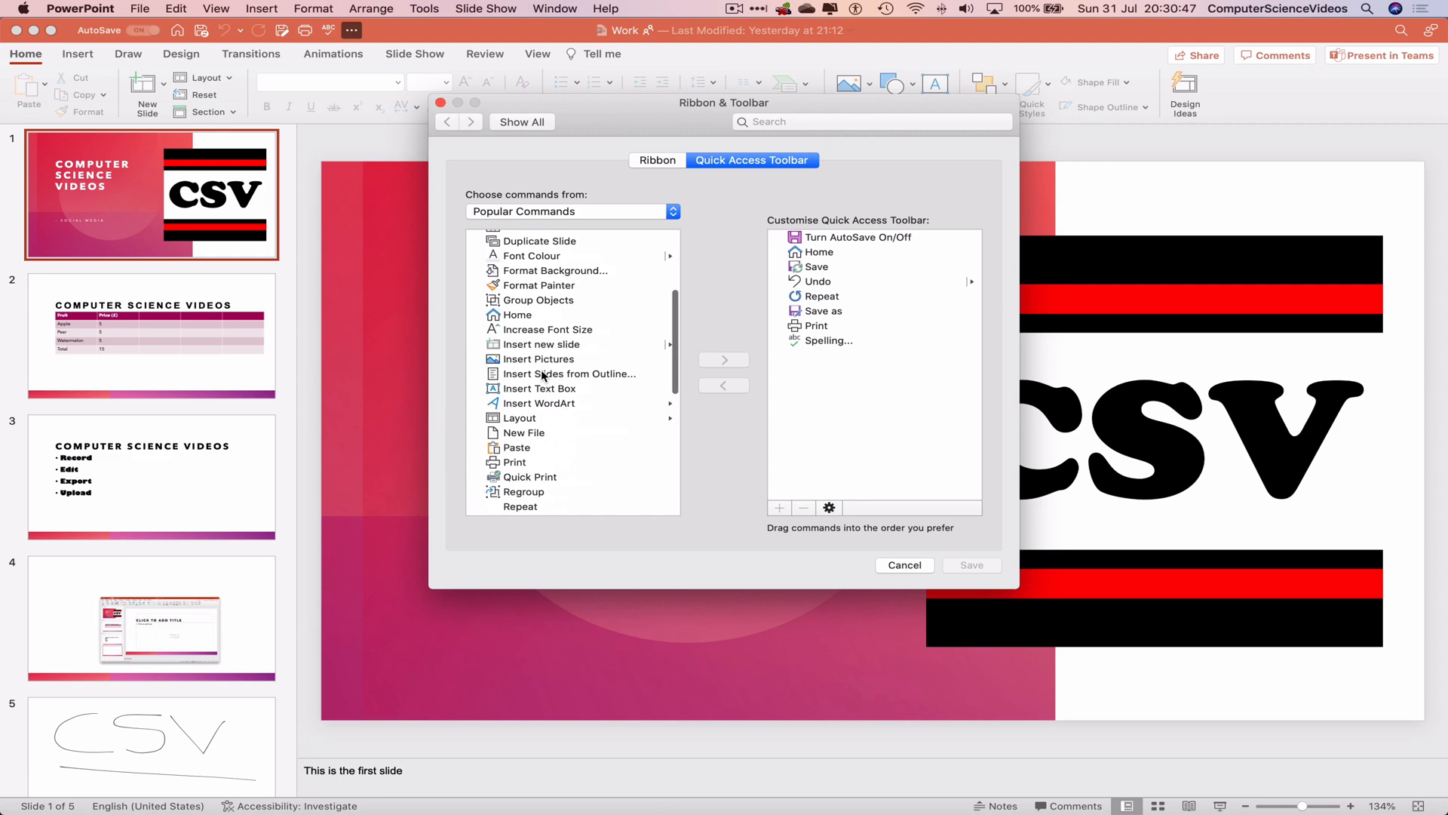
pyautogui.scroll(-3)
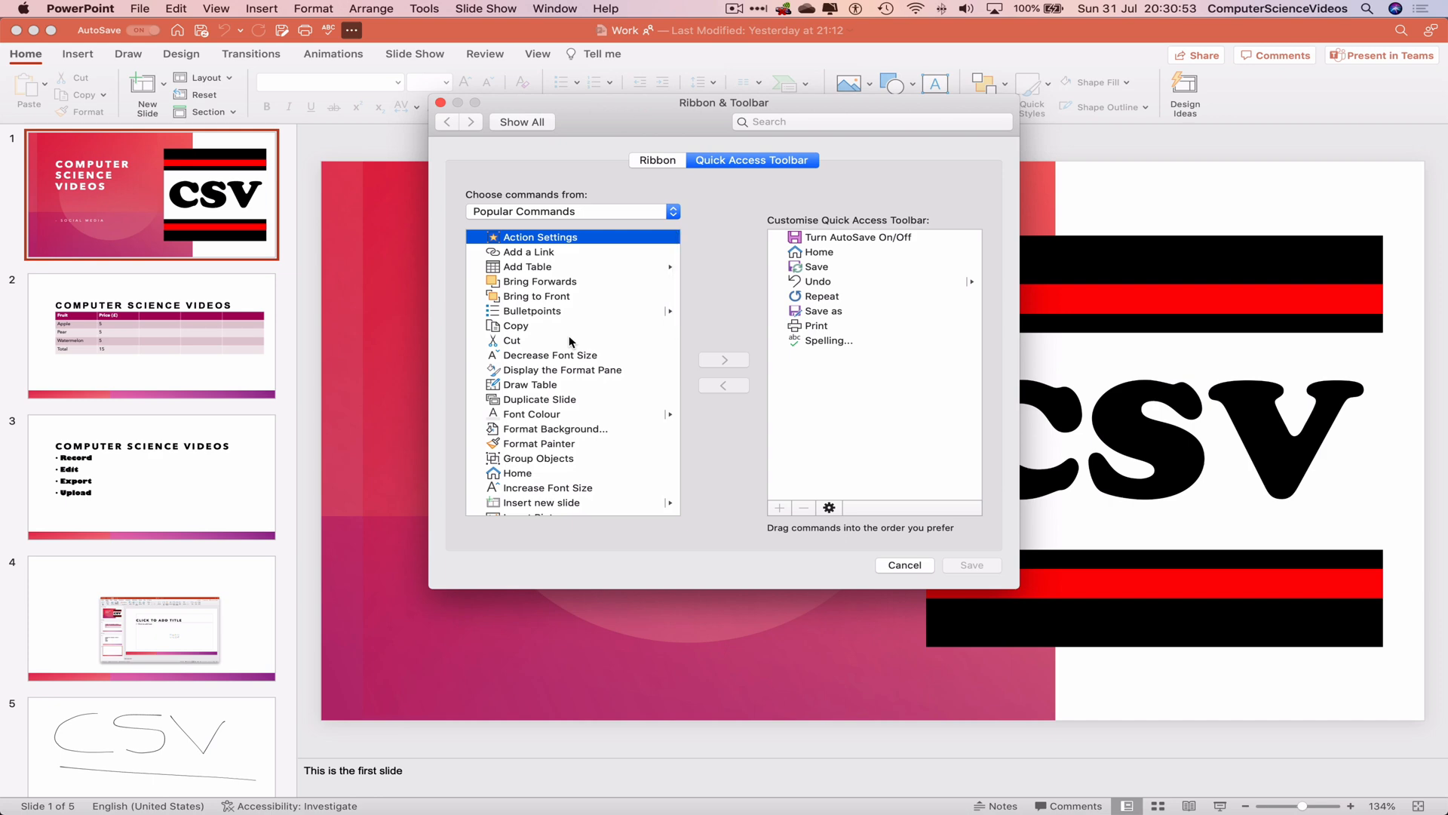
pyautogui.moveTo(569, 341)
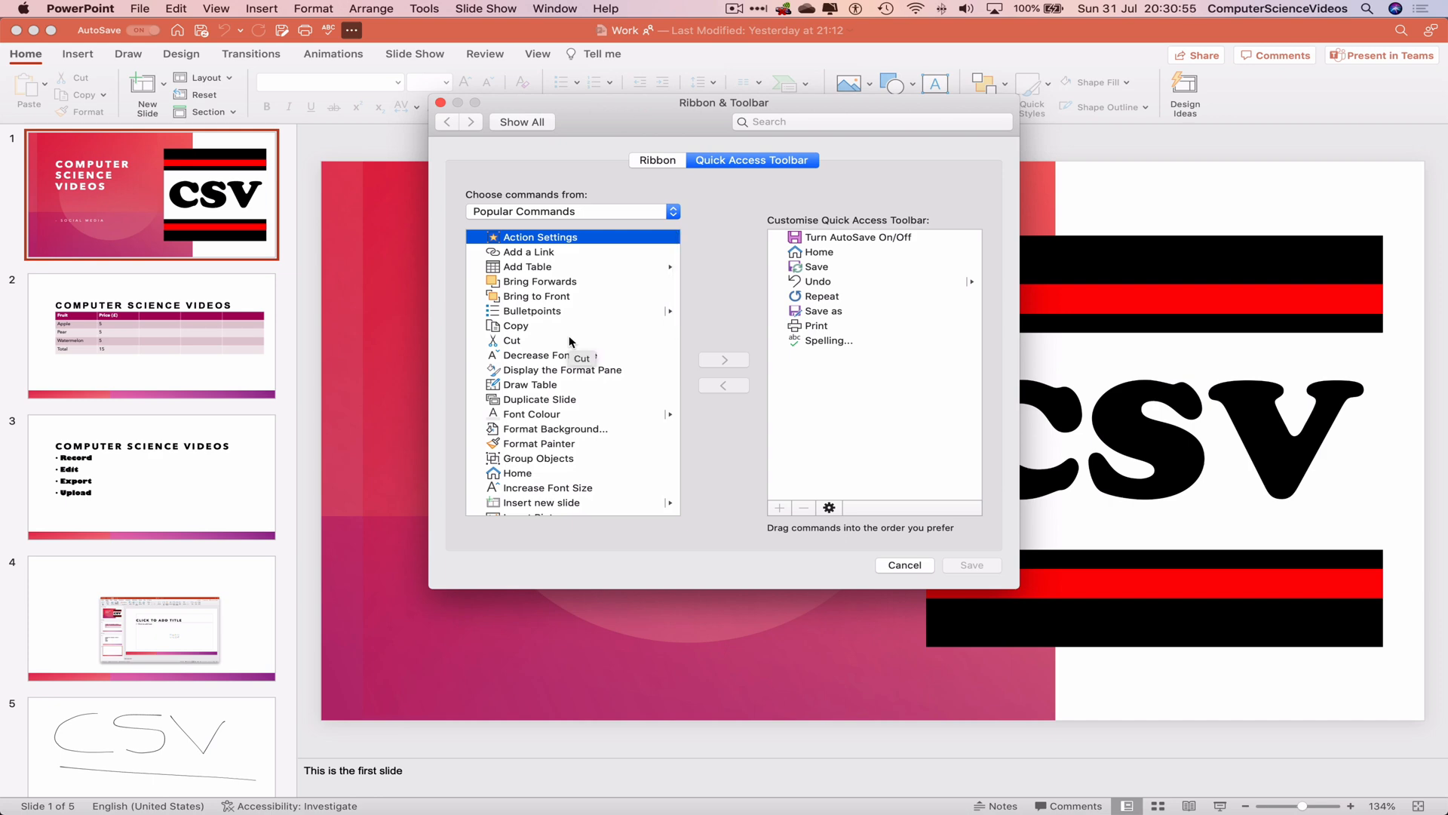
pyautogui.moveTo(563, 336)
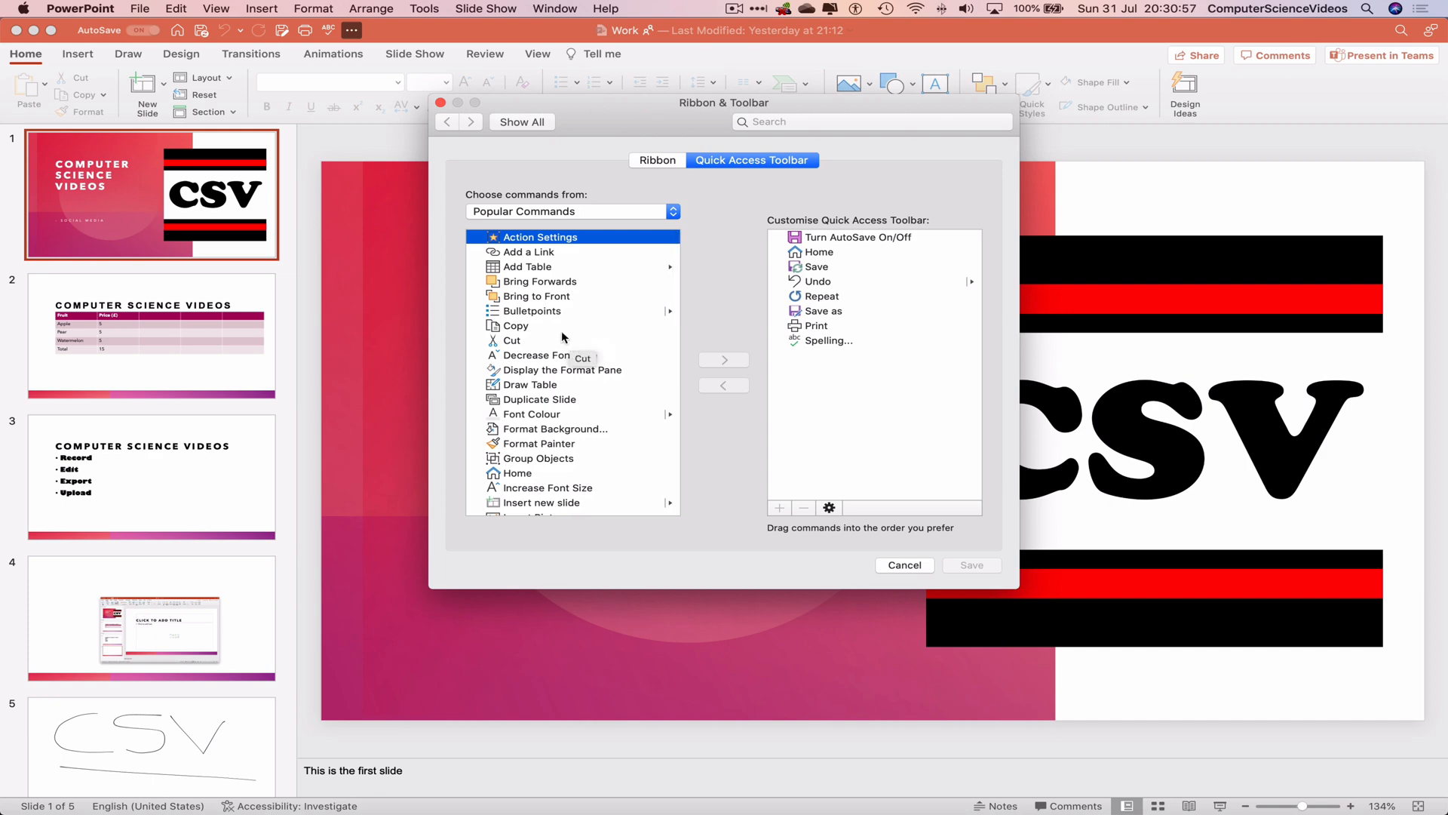
pyautogui.click(516, 325)
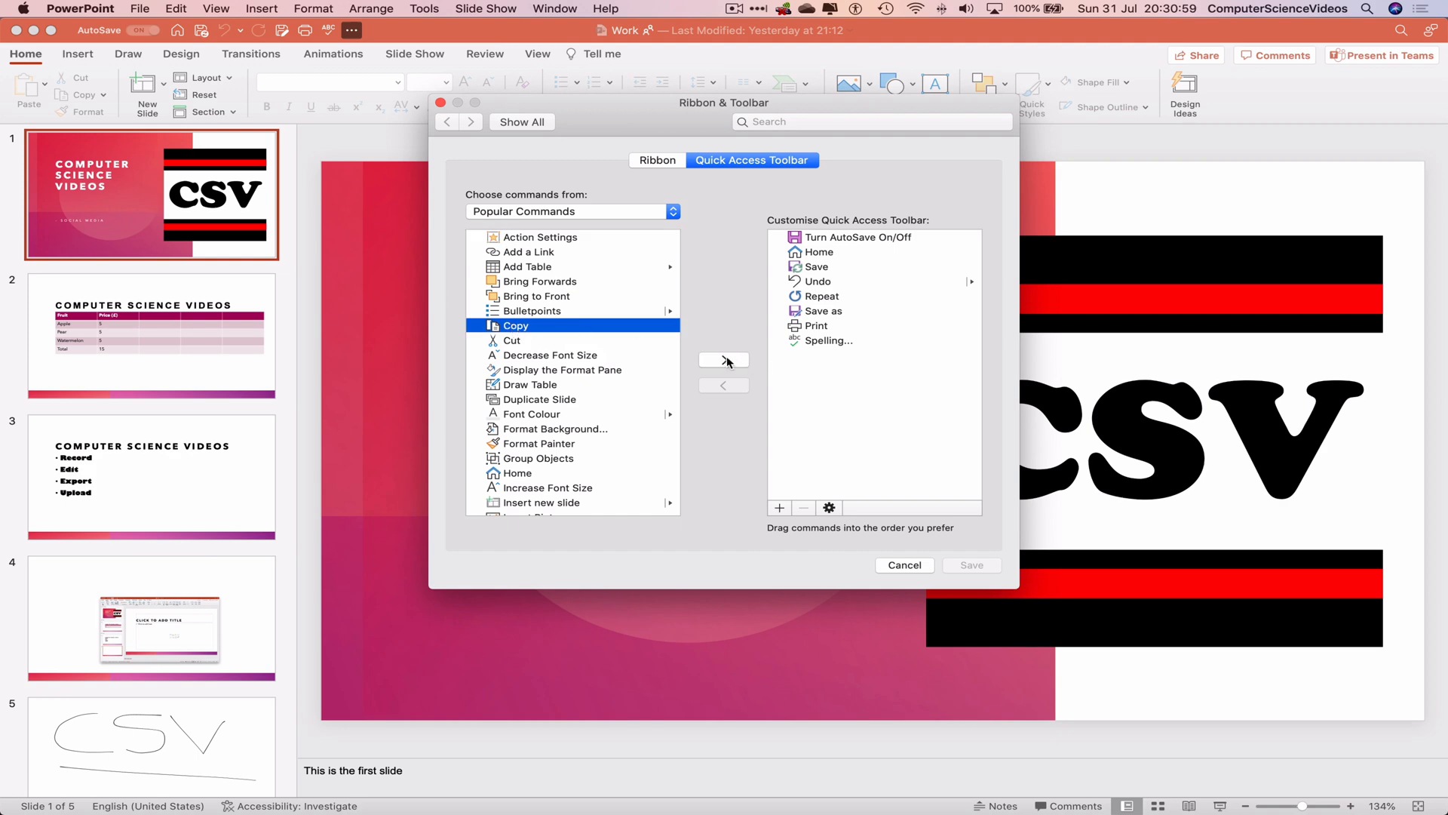
pyautogui.moveTo(735, 364)
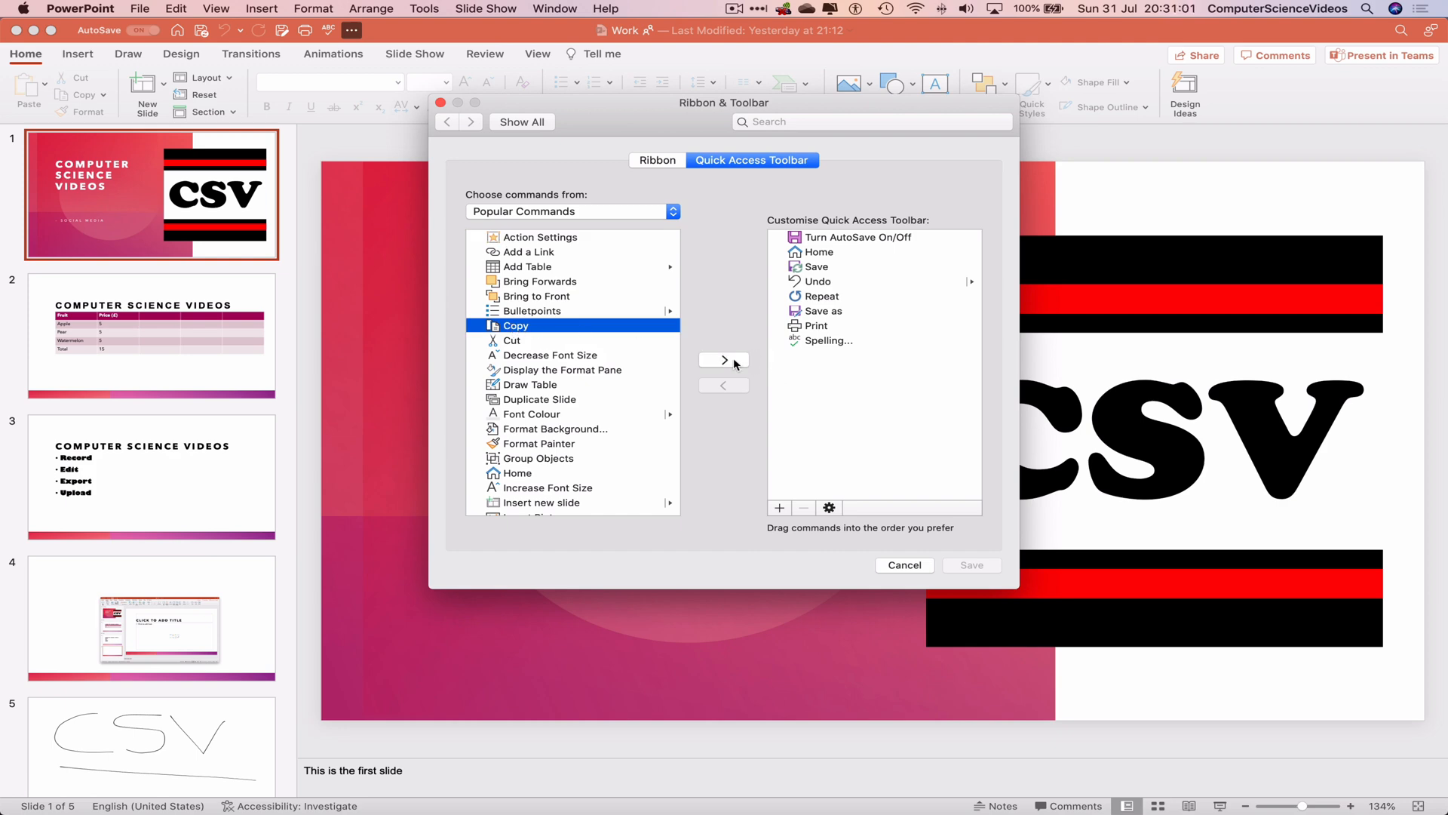
pyautogui.click(723, 360)
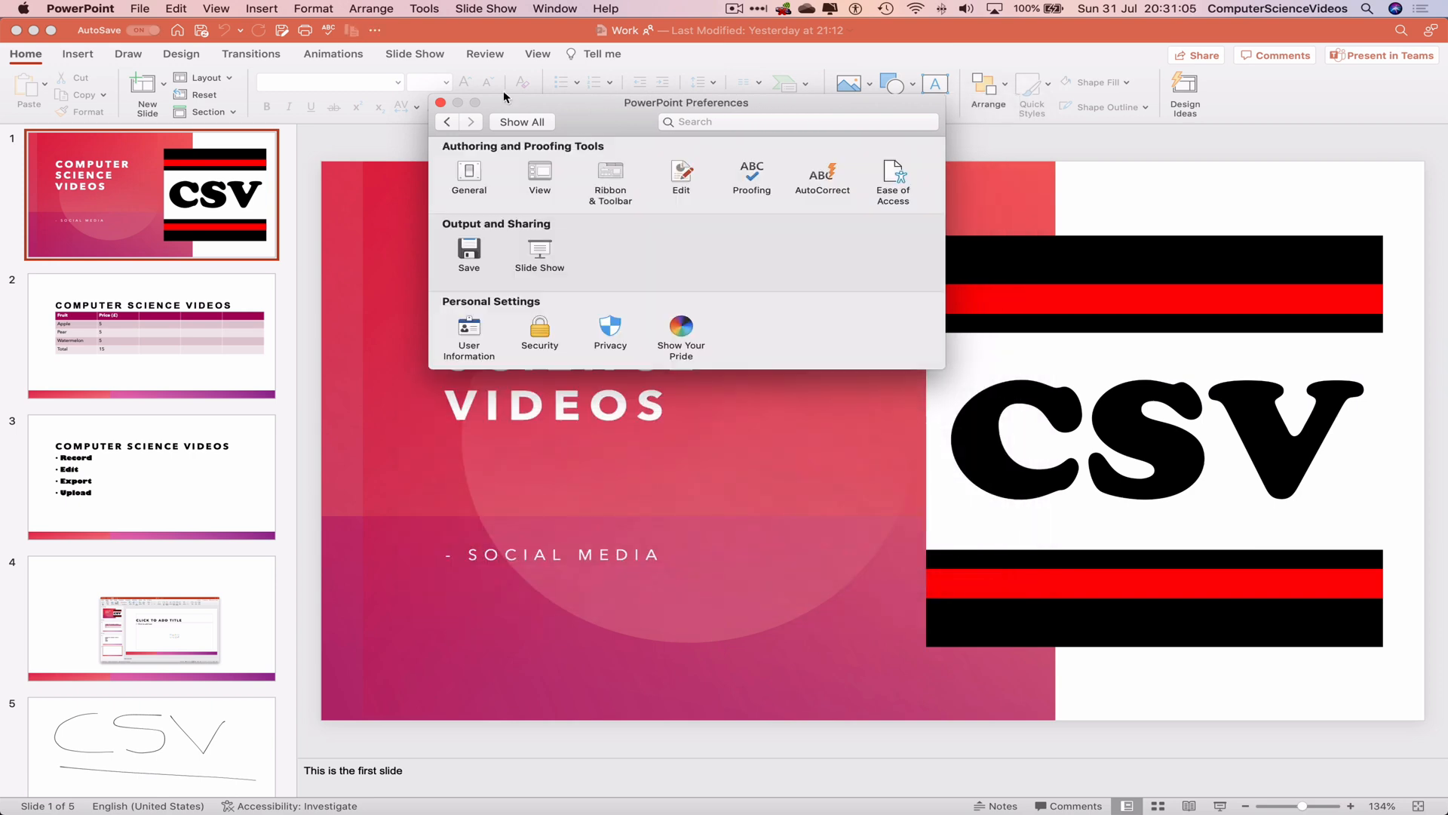
# Close Preferences and copy the 'COMPUTER SCIENCE VIDEOS' title with the new Copy button.
pyautogui.click(442, 102)
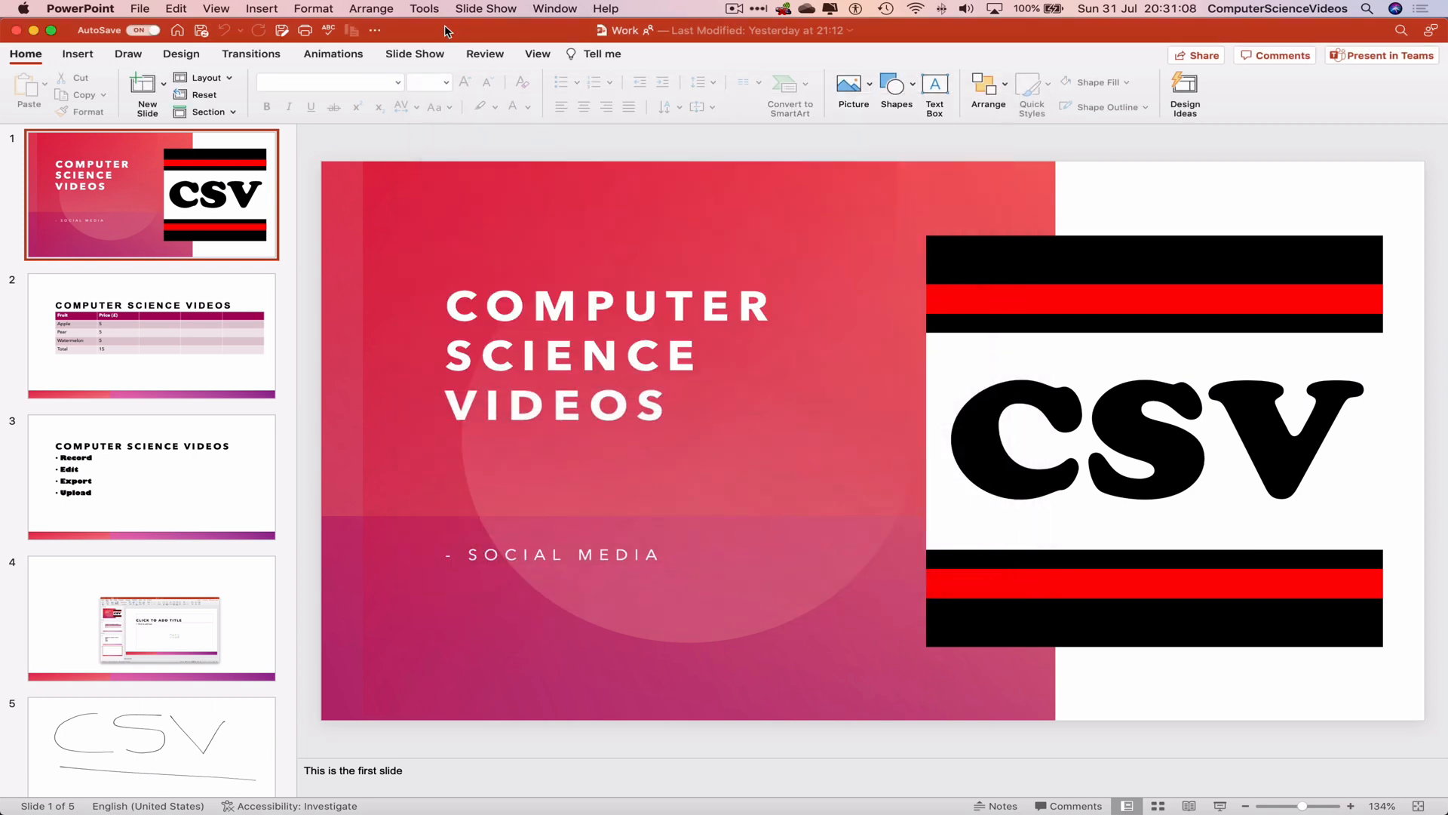
pyautogui.click(374, 30)
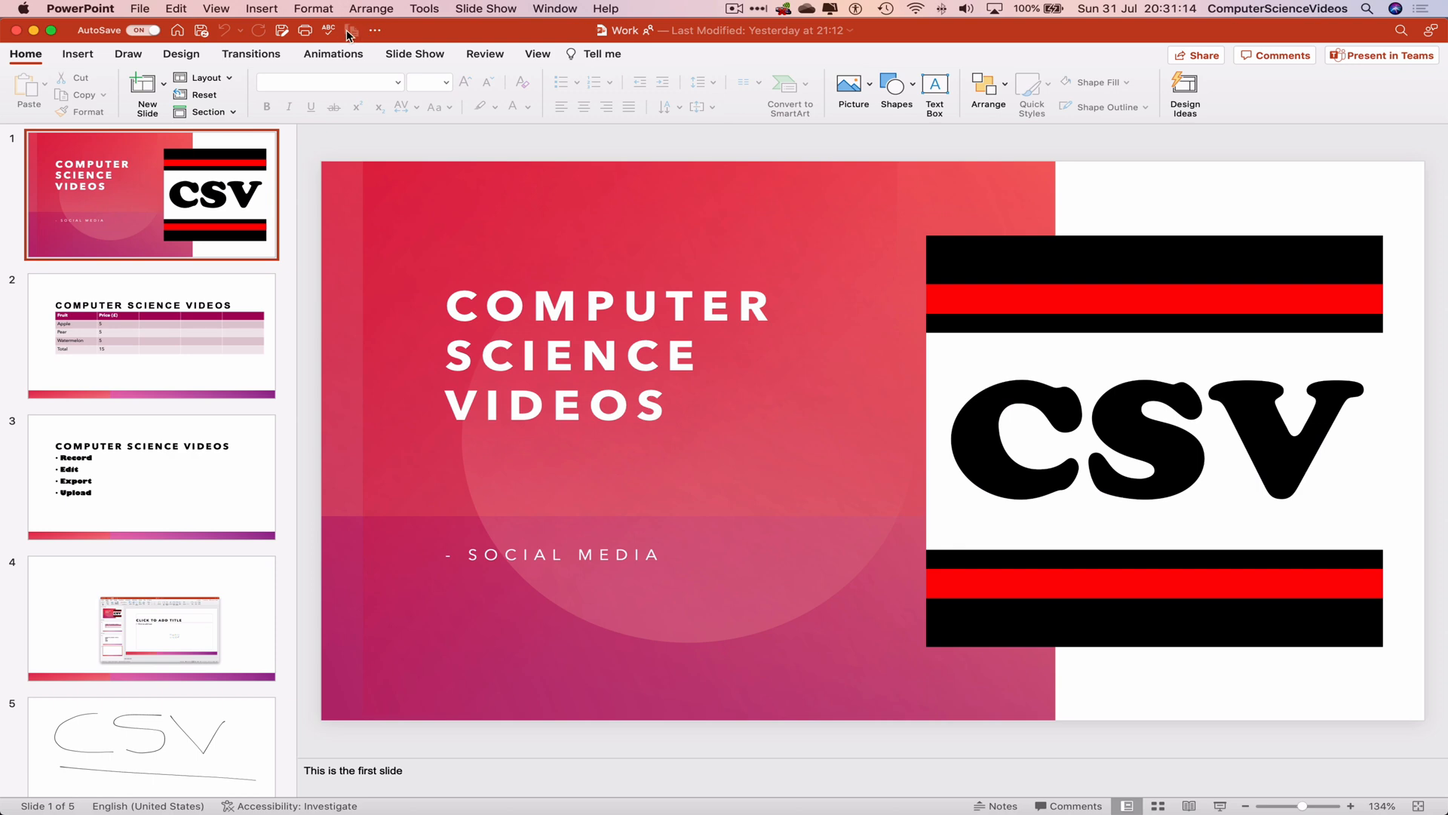
pyautogui.tripleClick(586, 356)
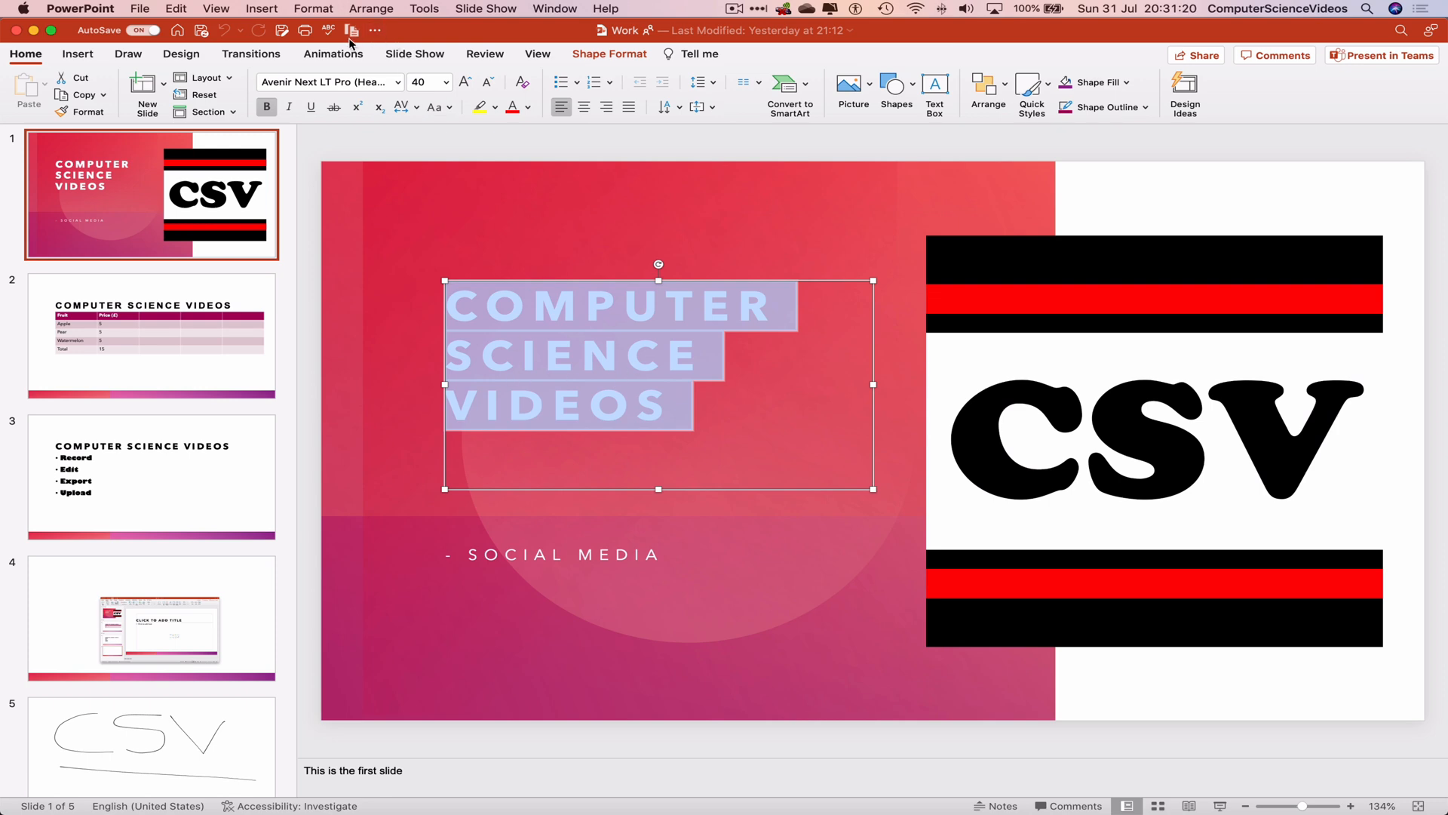
pyautogui.click(667, 556)
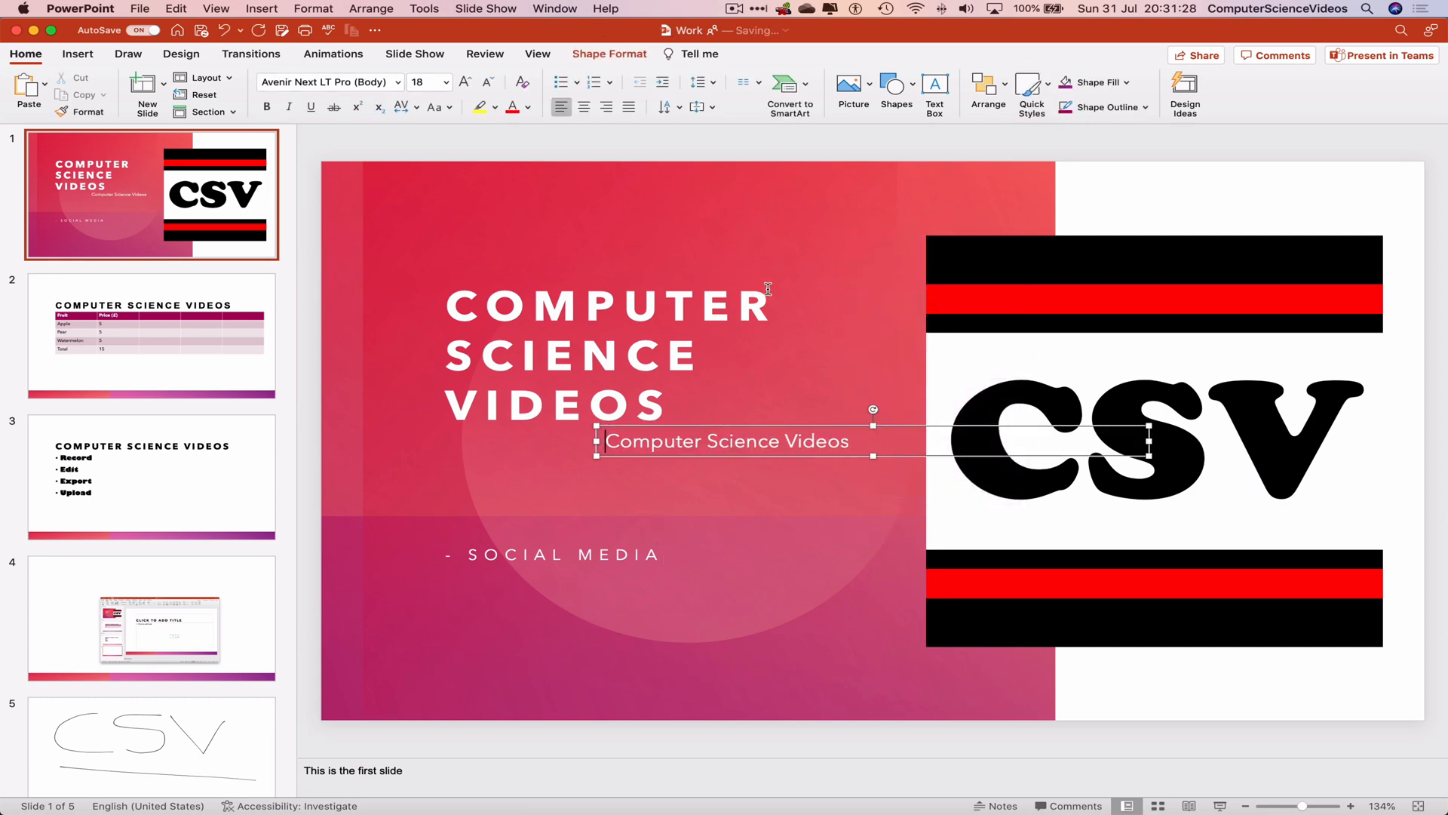
pyautogui.moveTo(910, 385)
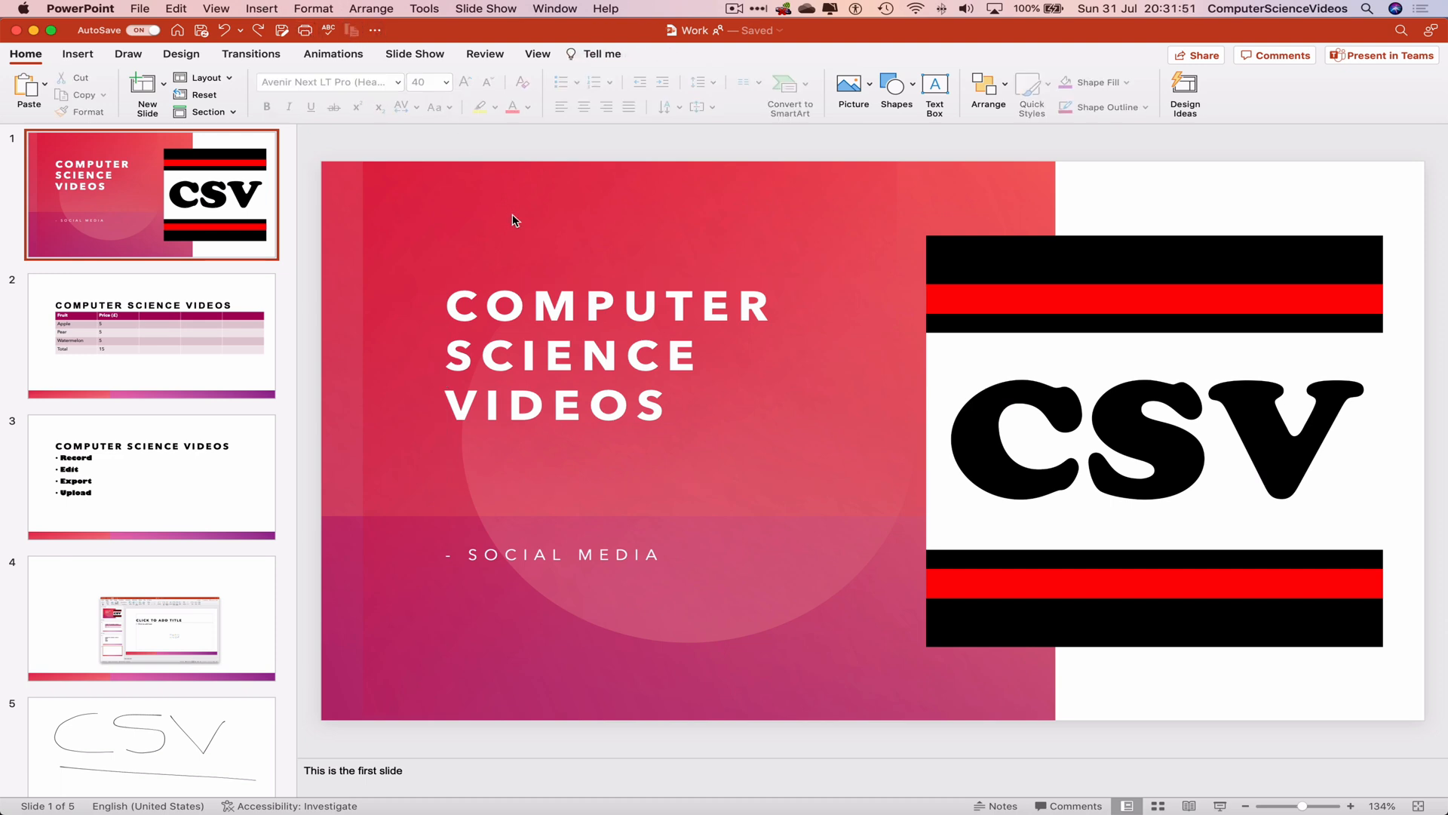
pyautogui.rightClick(514, 220)
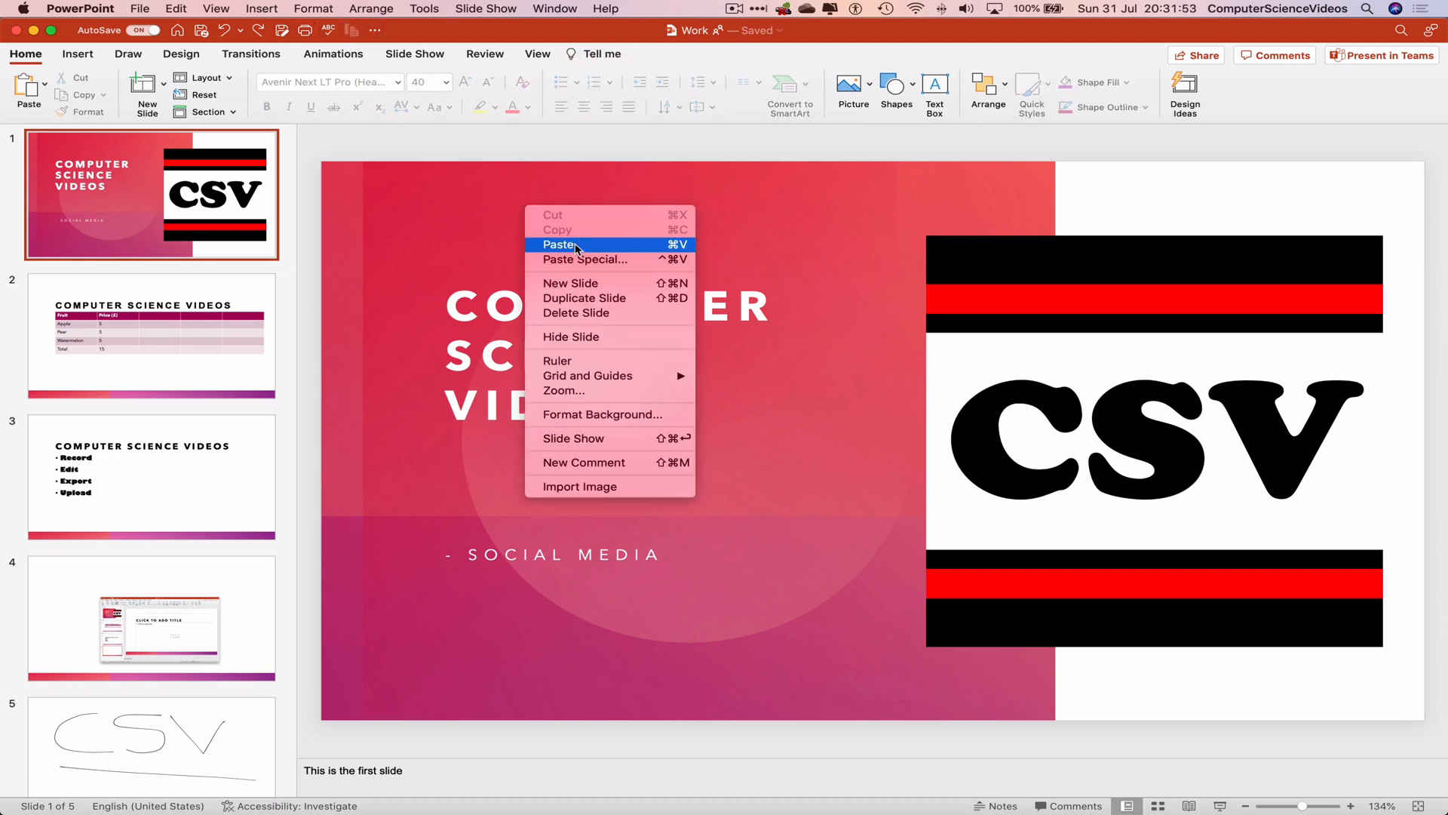
pyautogui.click(557, 244)
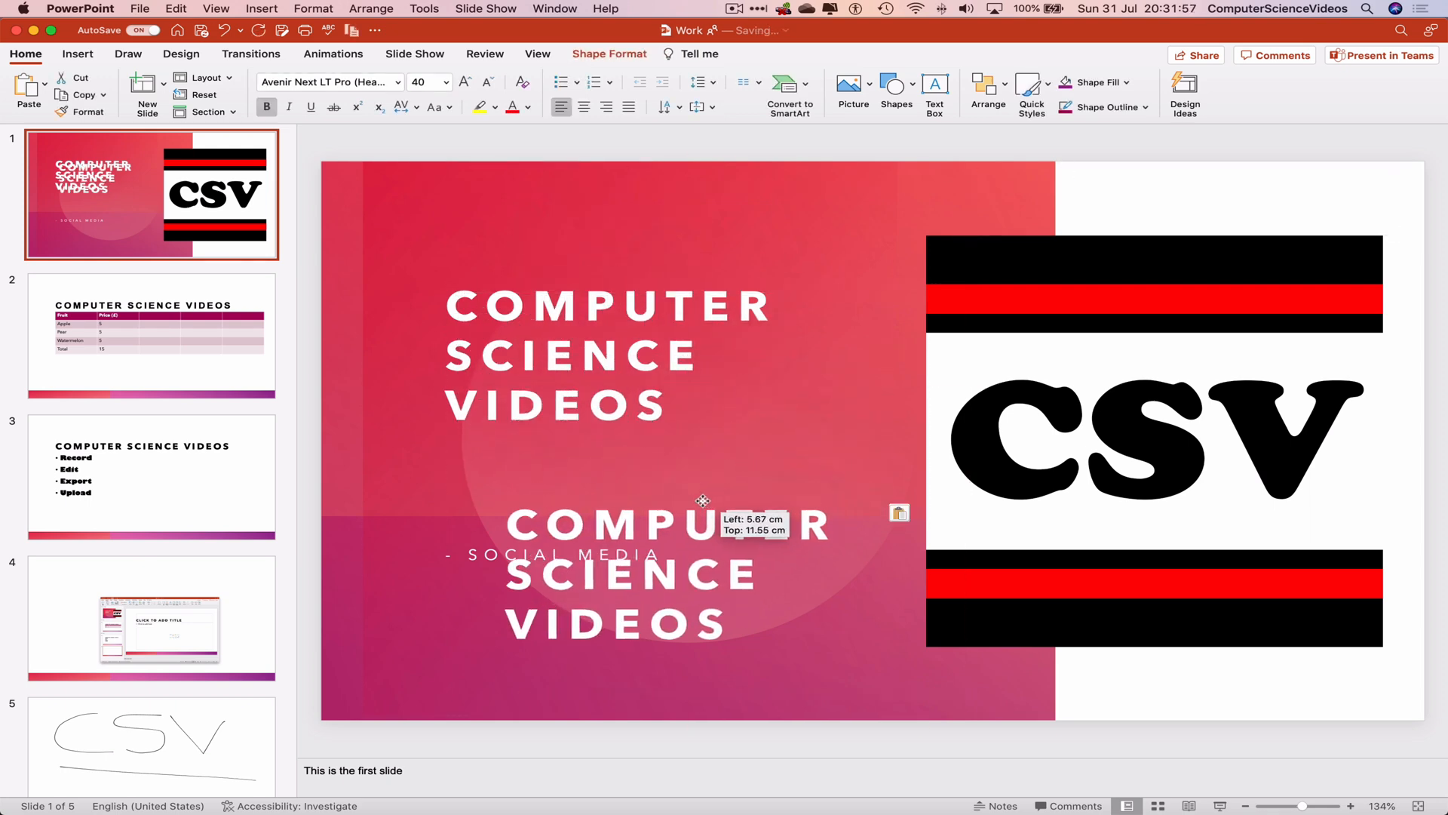
pyautogui.moveTo(702, 501); pyautogui.dragTo(663, 505)
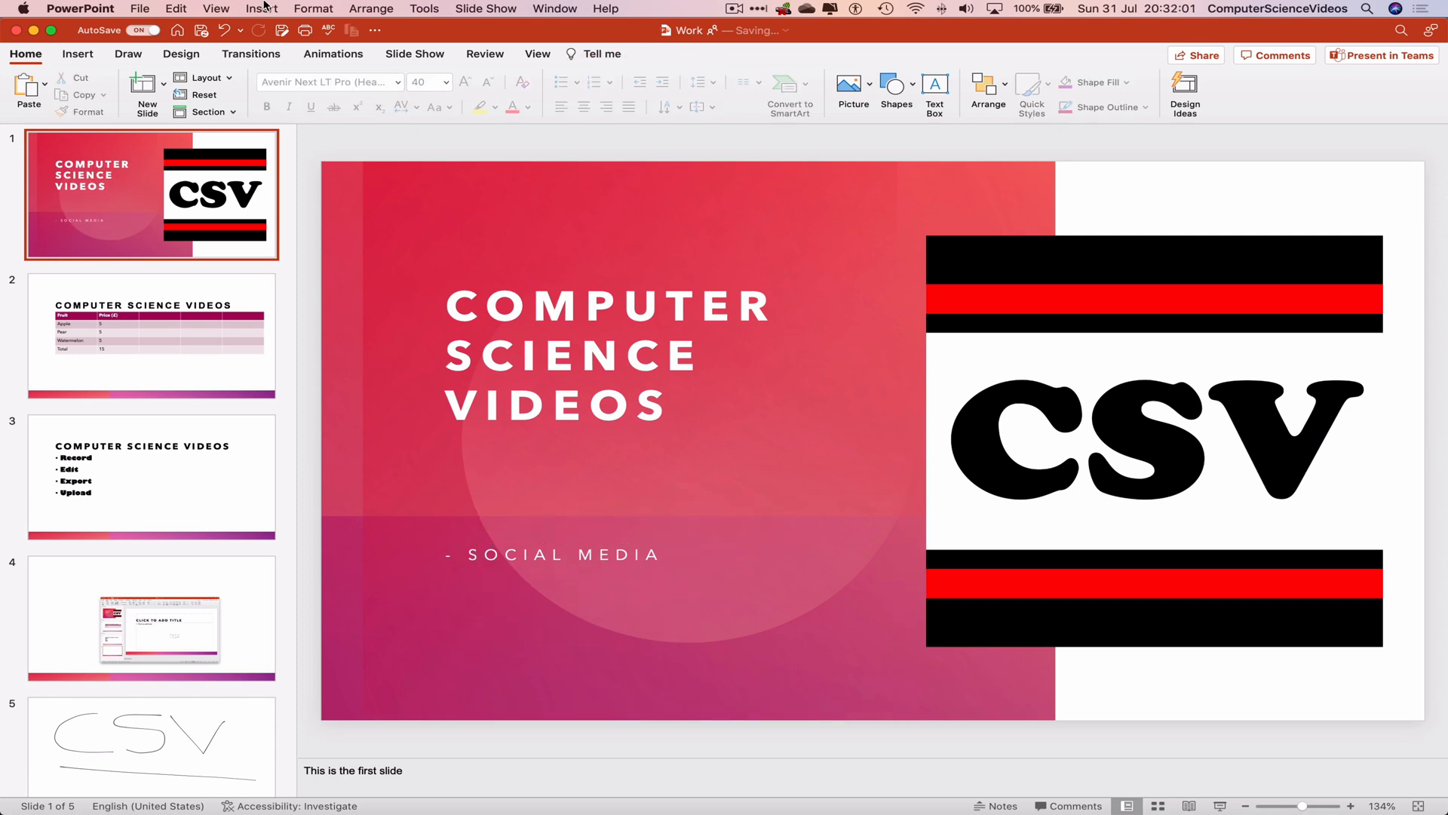
pyautogui.click(79, 8)
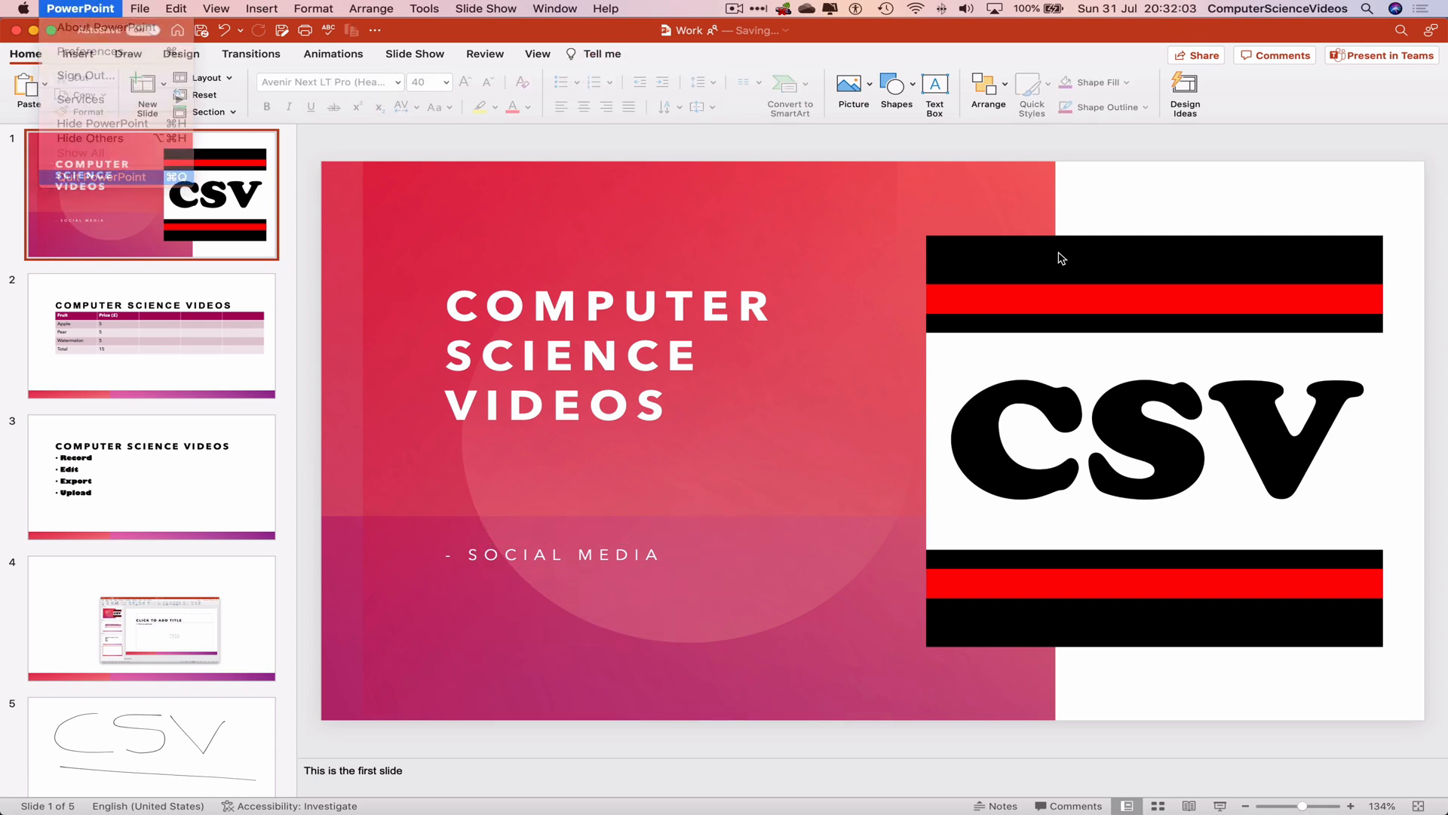